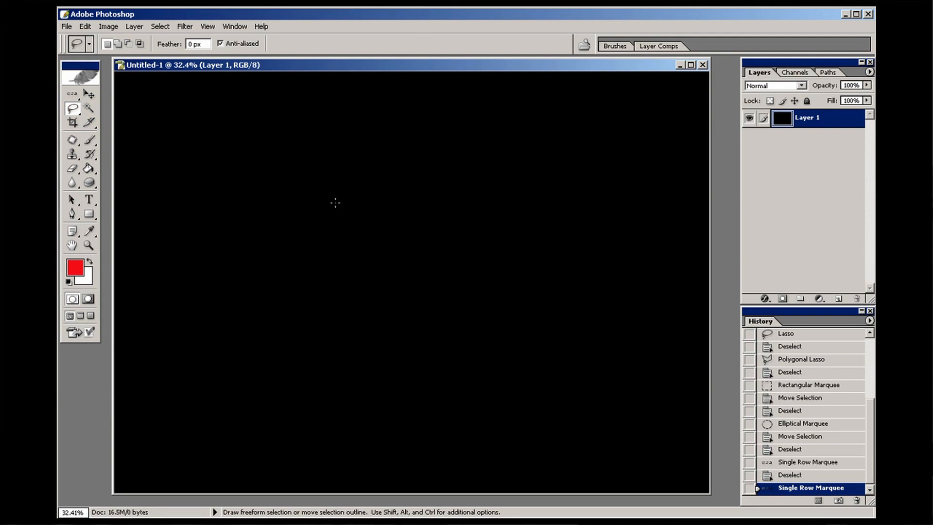
pyautogui.moveTo(282, 153)
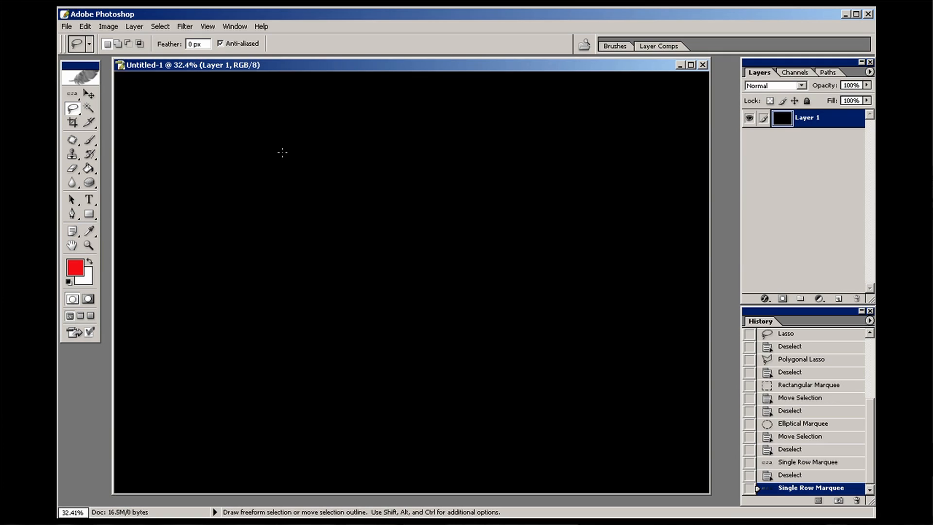
pyautogui.moveTo(339, 291)
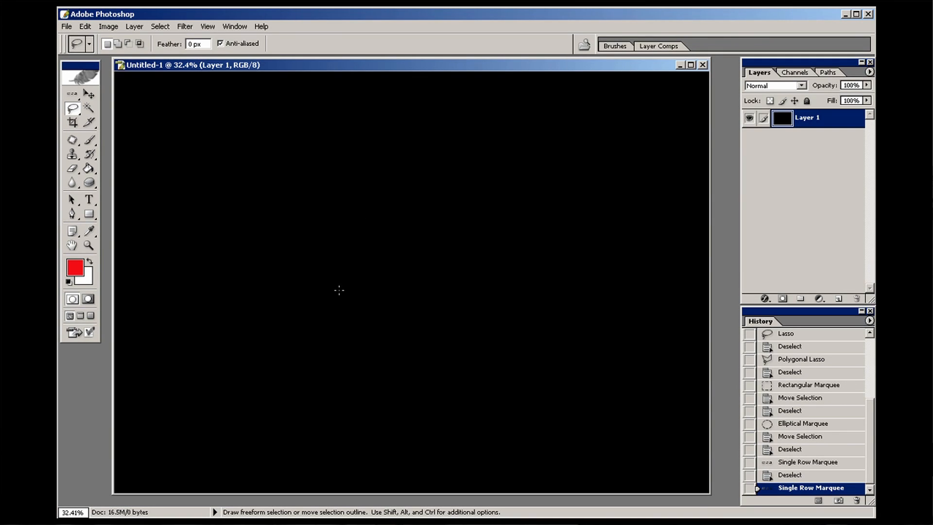
pyautogui.moveTo(432, 305)
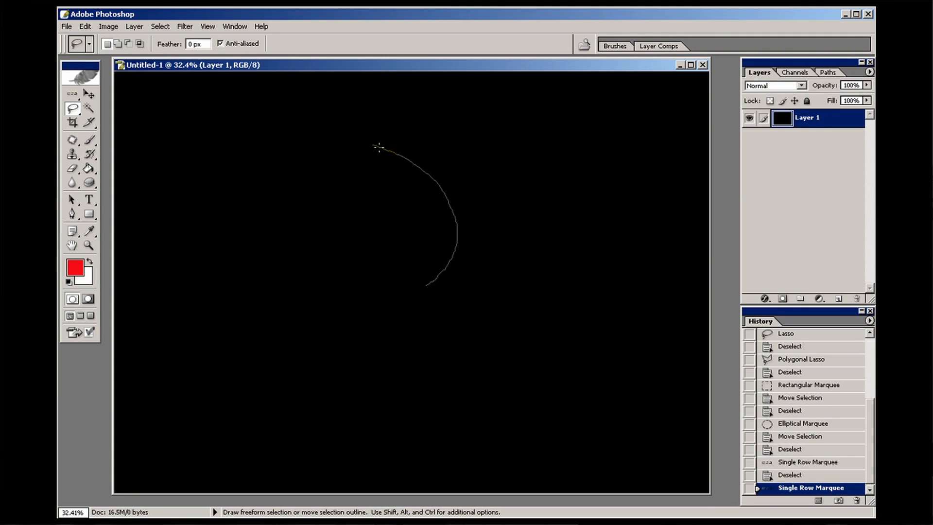
# - Trace a freehand Lasso selection outline across the middle of the black canvas
pyautogui.moveTo(378, 147); pyautogui.dragTo(224, 385)
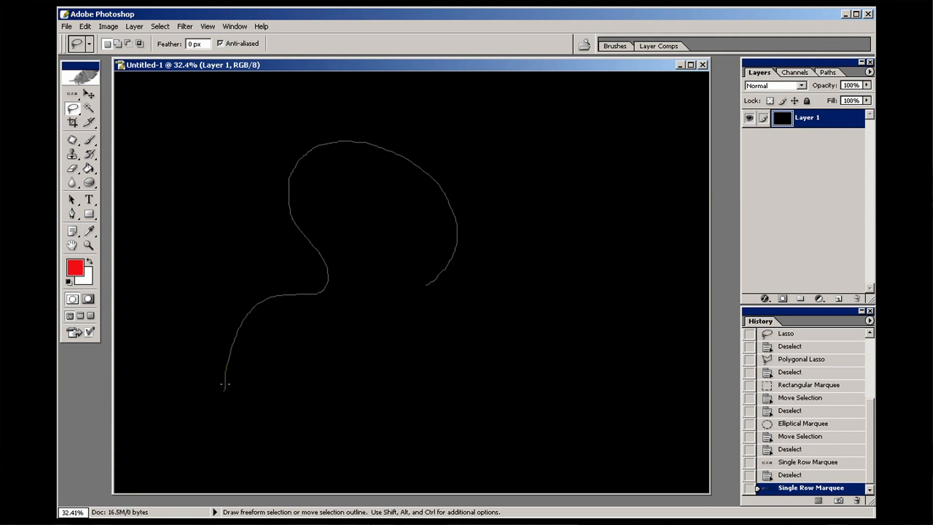
pyautogui.moveTo(225, 384); pyautogui.dragTo(553, 399)
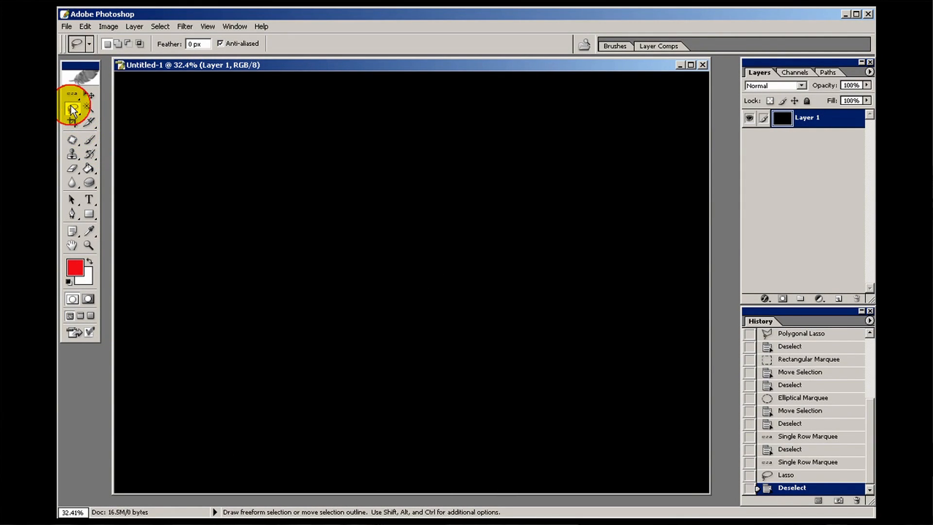
# - Outline an irregular straight-edged shape with the Polygonal Lasso, closing it at its starting corner
pyautogui.click(71, 108)
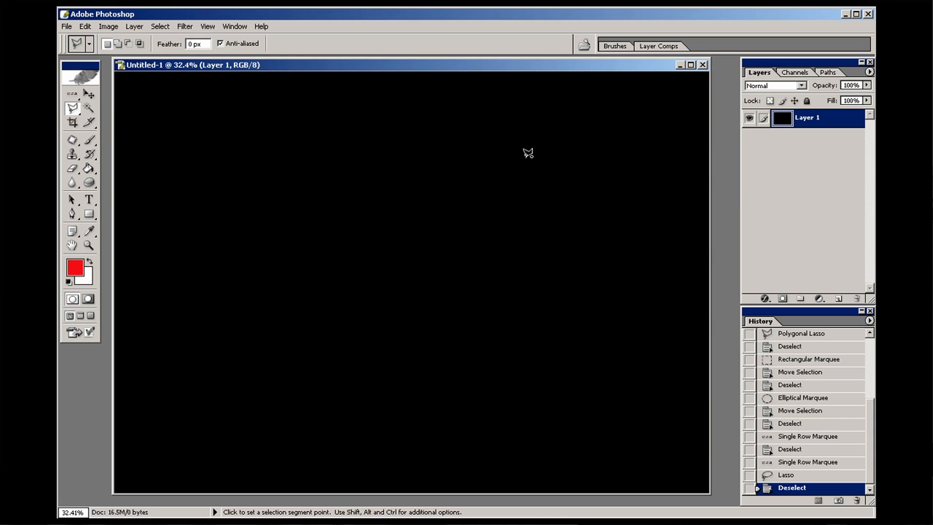
pyautogui.moveTo(525, 158)
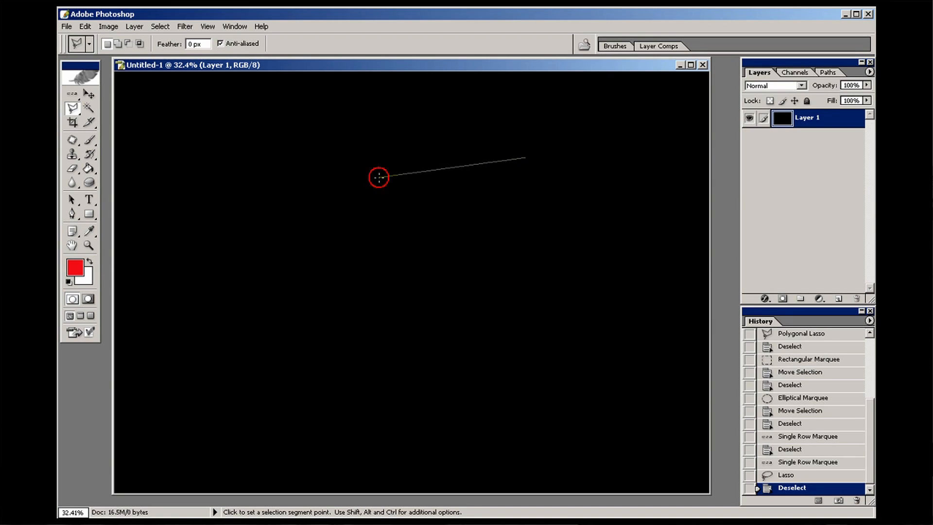
pyautogui.click(361, 235)
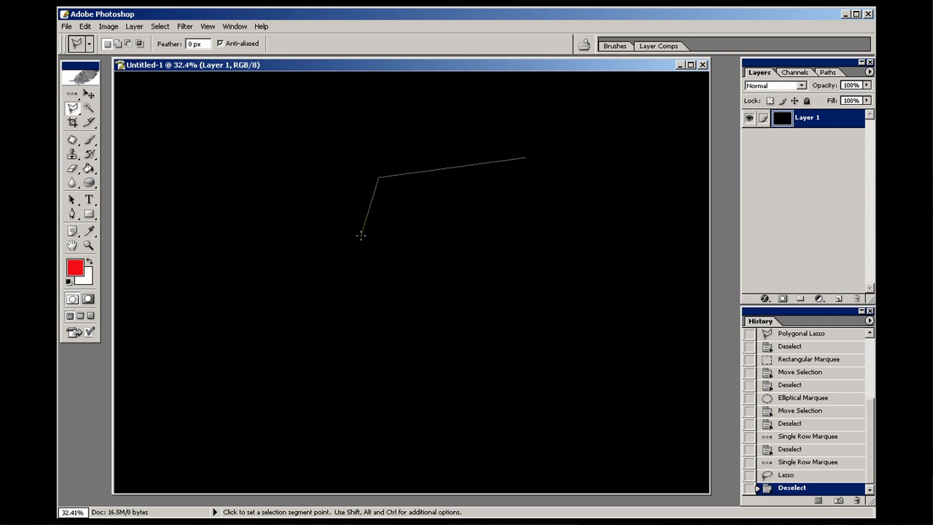
pyautogui.click(391, 355)
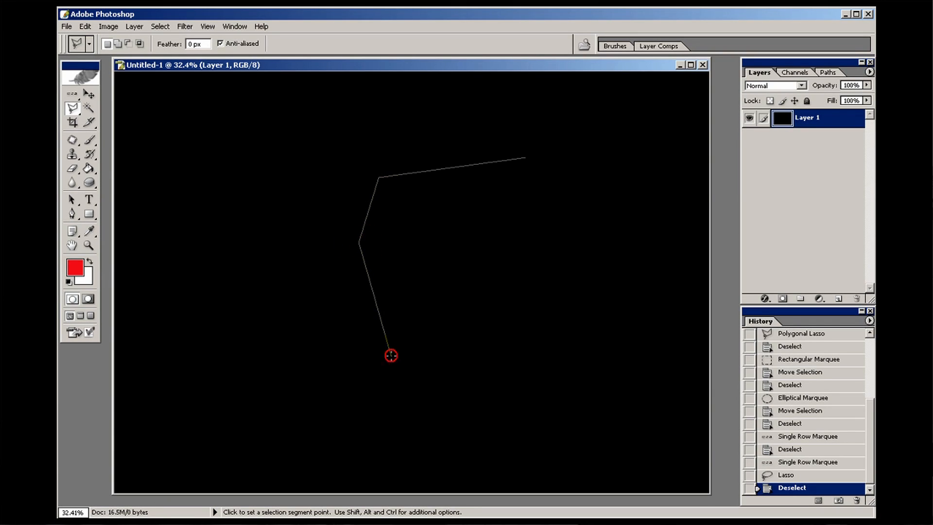
pyautogui.click(578, 389)
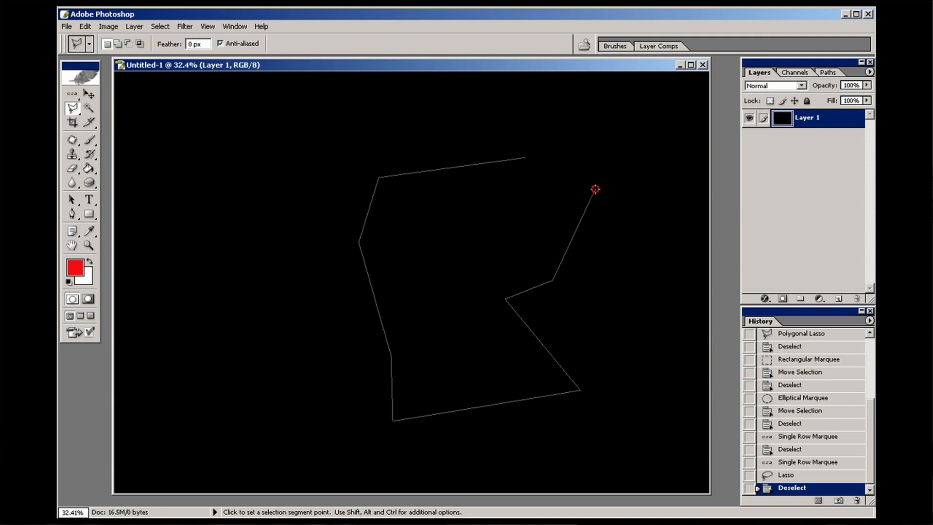
pyautogui.click(526, 160)
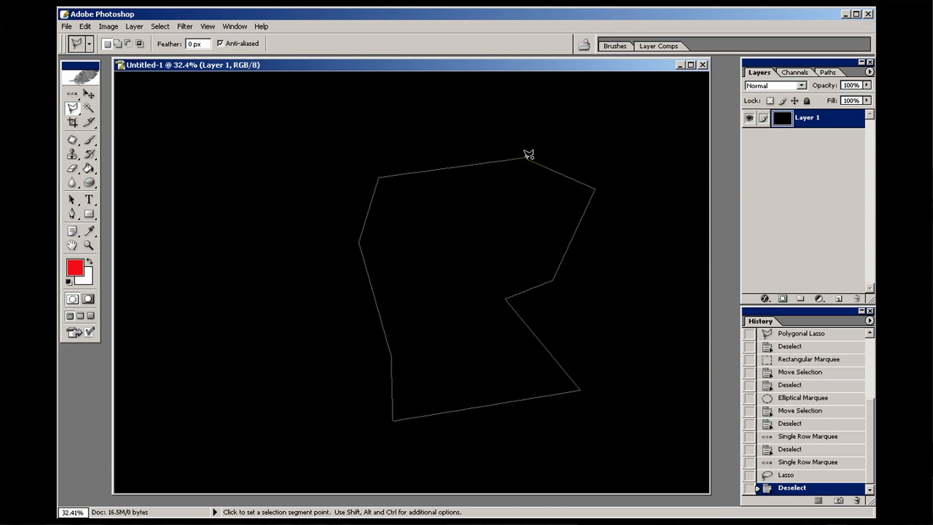
pyautogui.click(526, 153)
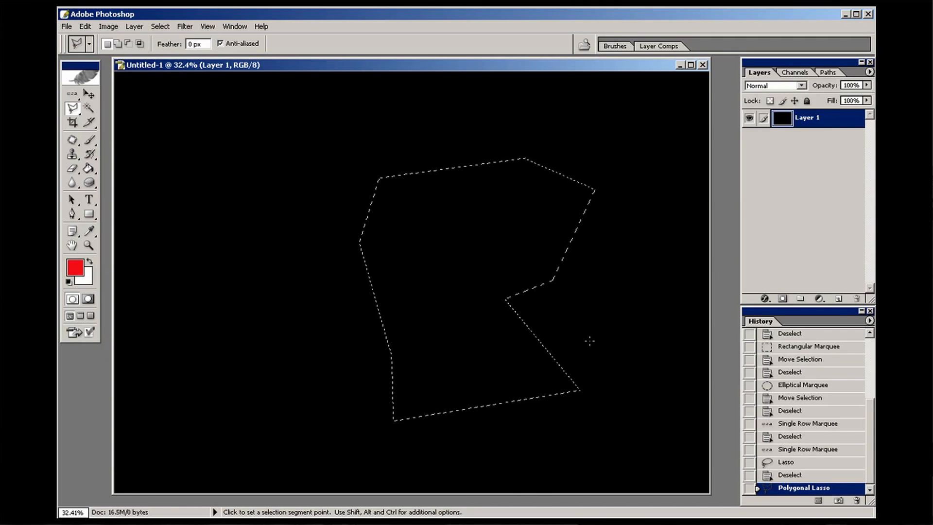
pyautogui.moveTo(89, 113)
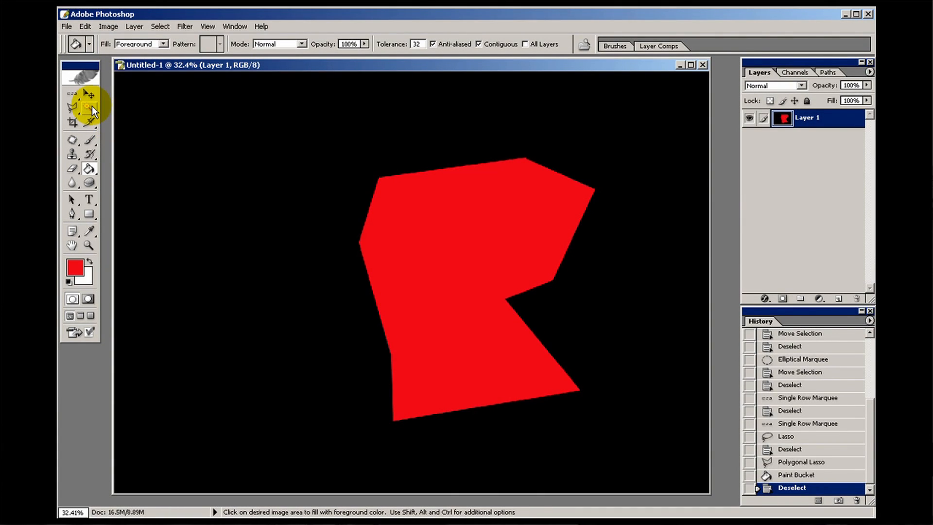
# - With the Magic Wand, drop the background selection and select the red polygon by its colour
pyautogui.click(90, 108)
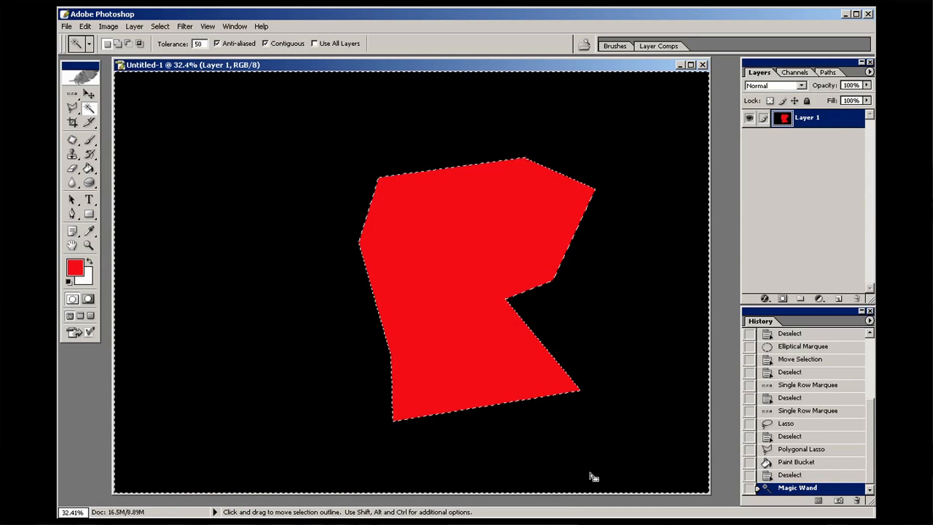
pyautogui.click(465, 181)
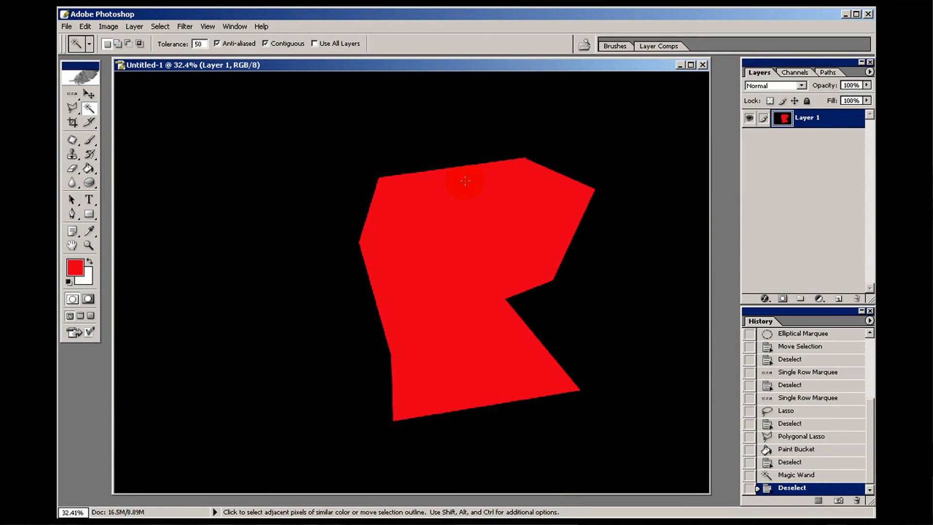
pyautogui.click(466, 181)
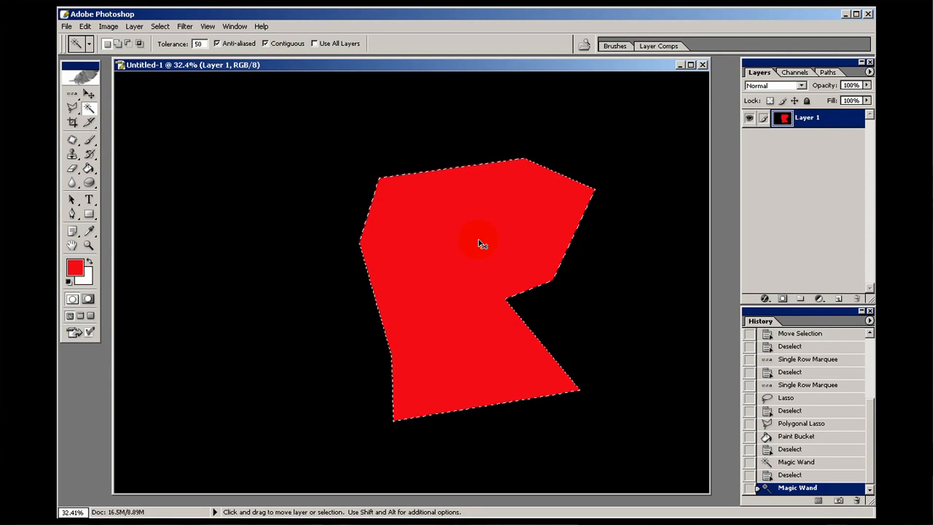
# - Deselect the red shape (Ctrl+D) and return to the Polygonal Lasso with its feather setting
pyautogui.press('ctrl+d')
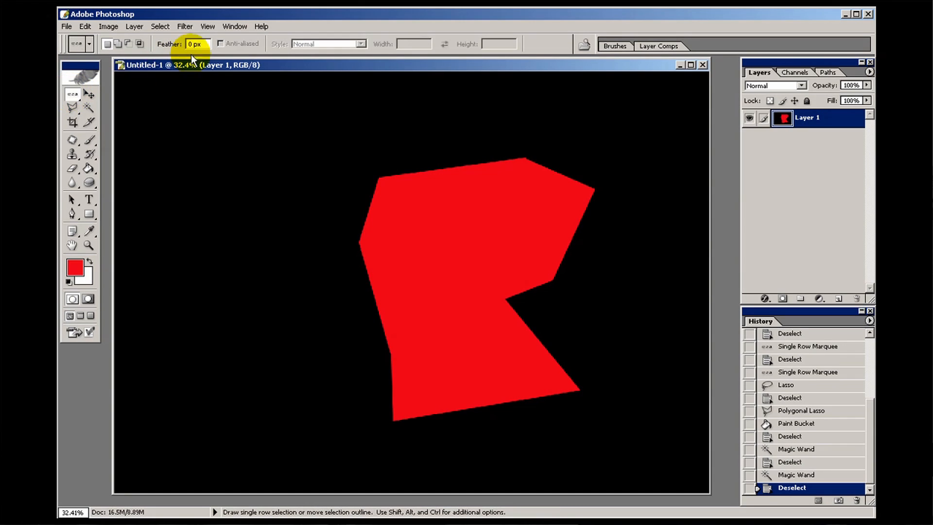
pyautogui.click(72, 107)
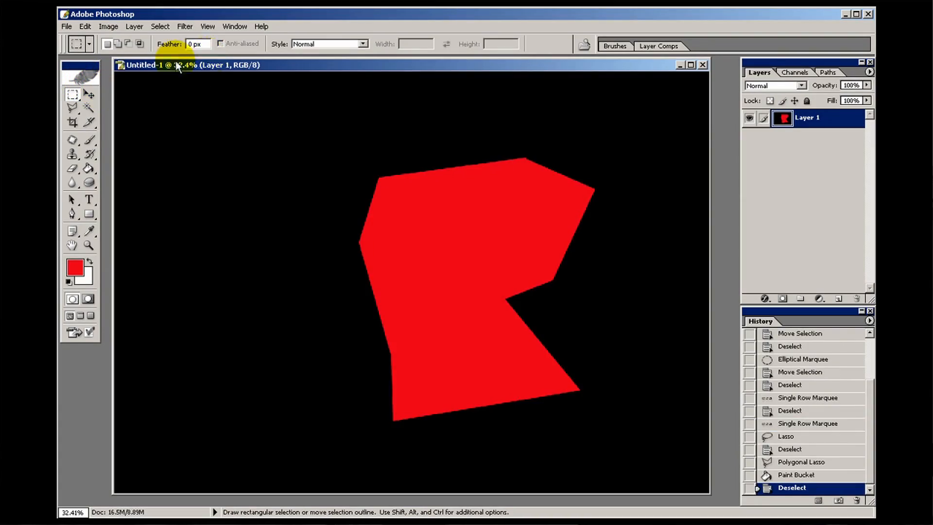
pyautogui.click(71, 107)
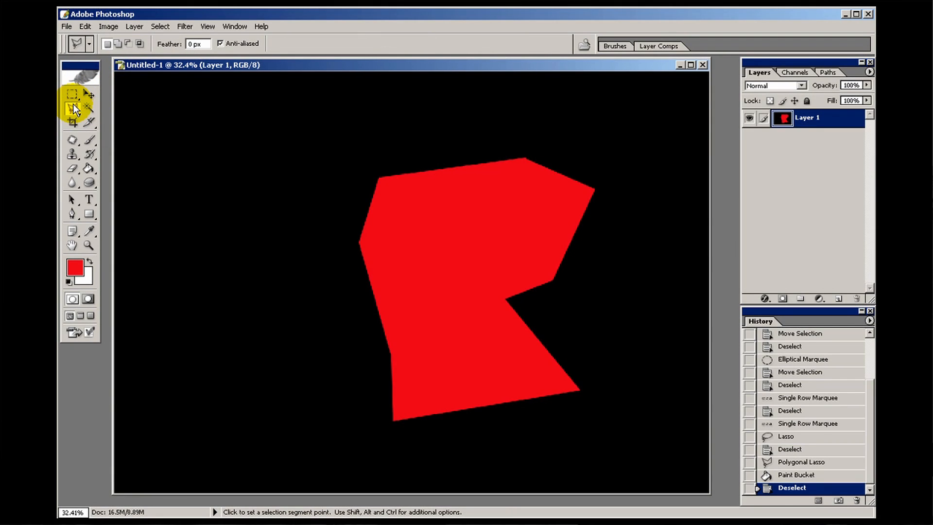
pyautogui.moveTo(74, 107)
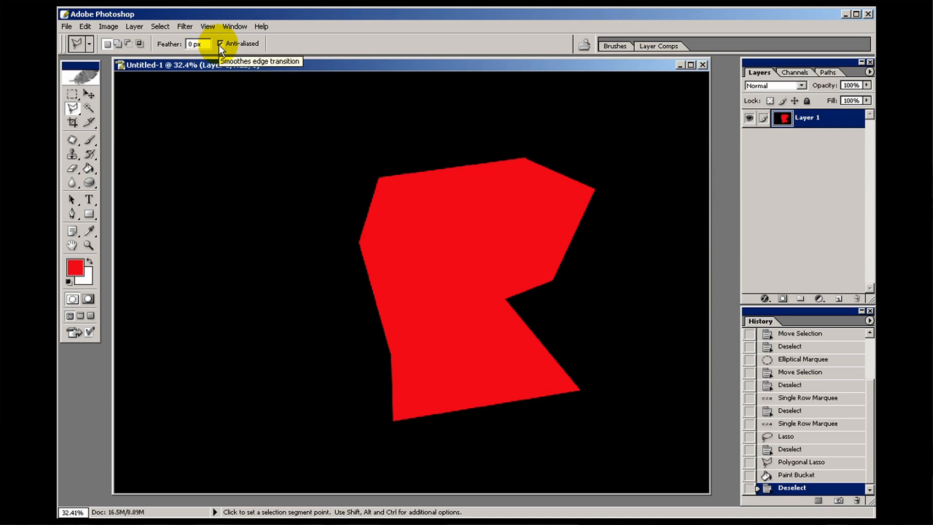
pyautogui.moveTo(357, 31)
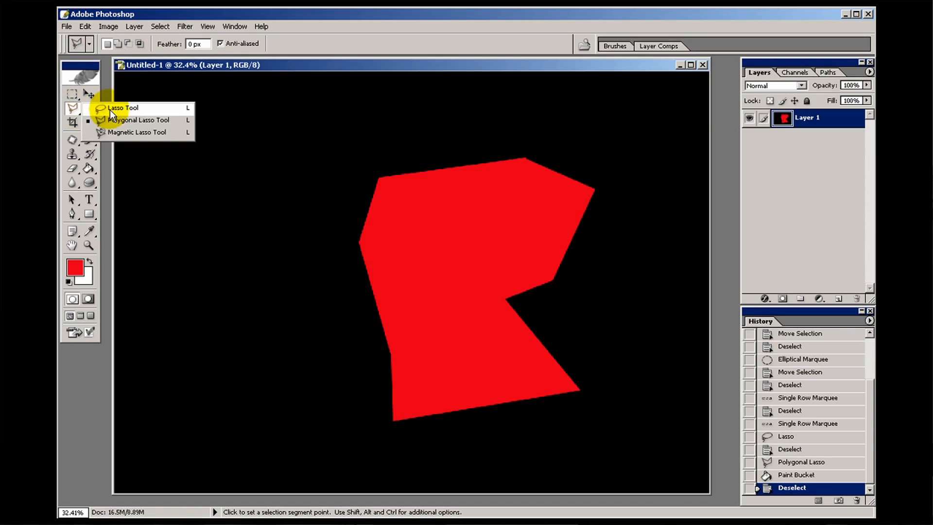
pyautogui.moveTo(113, 132)
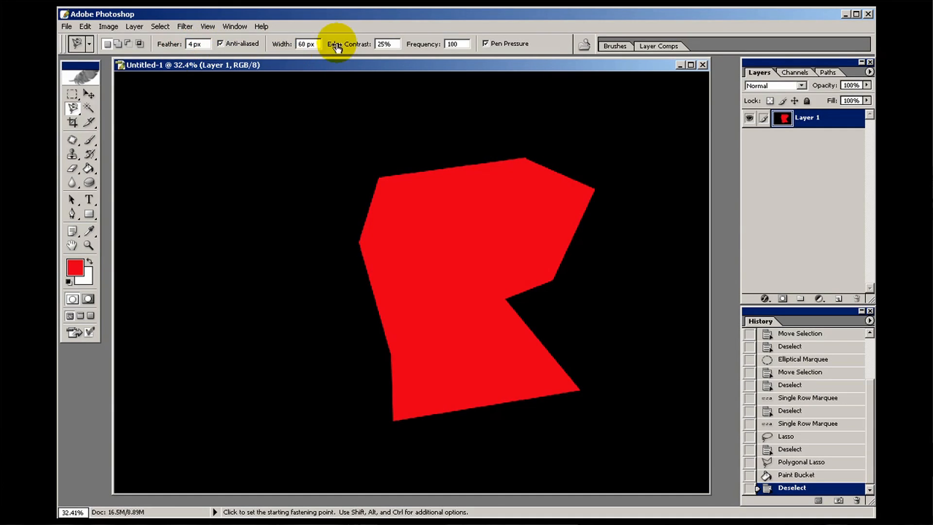
pyautogui.moveTo(242, 136)
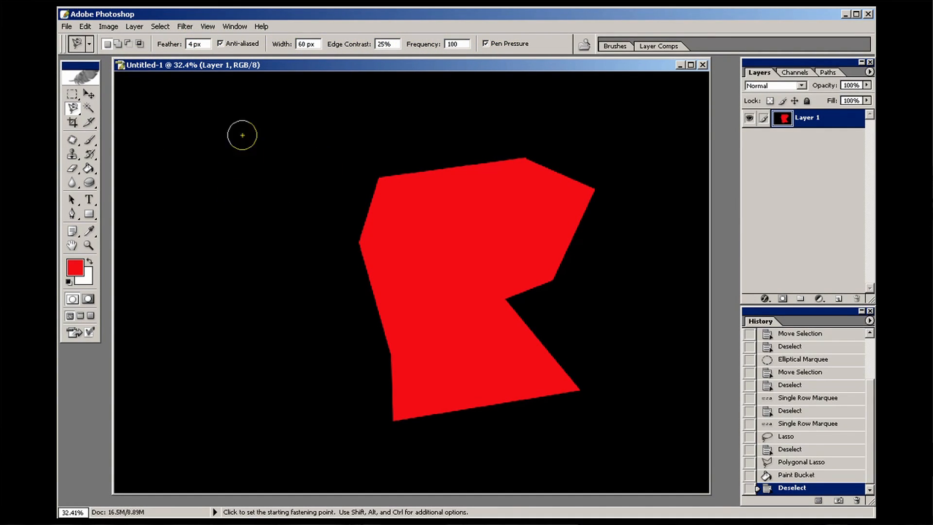
pyautogui.moveTo(526, 160)
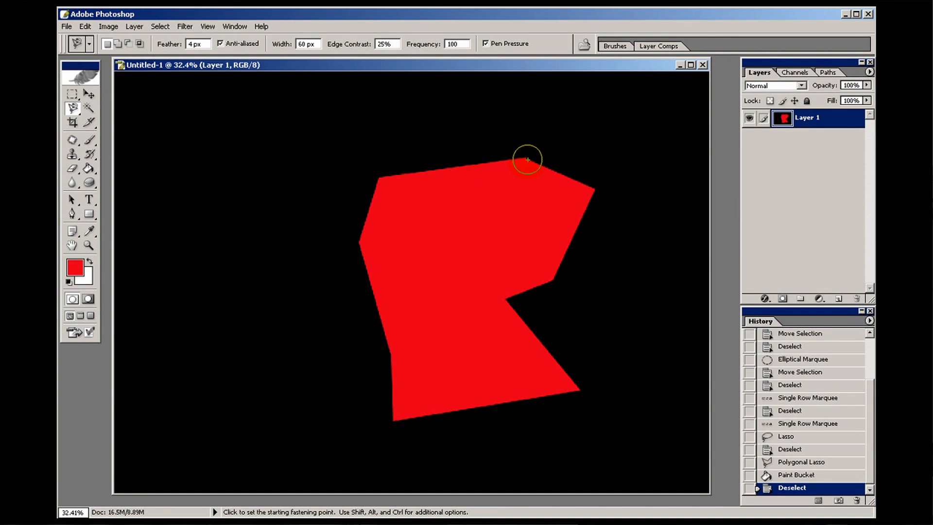
pyautogui.moveTo(523, 158)
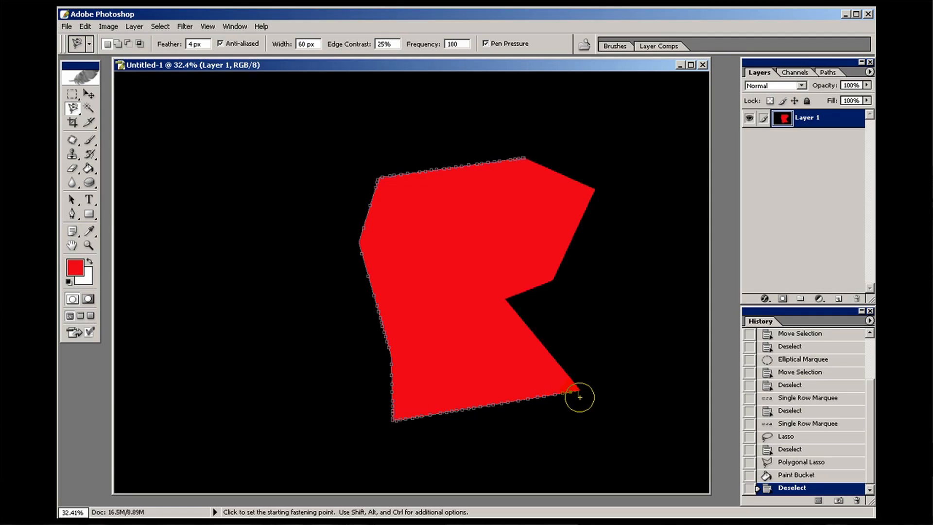
pyautogui.moveTo(560, 357)
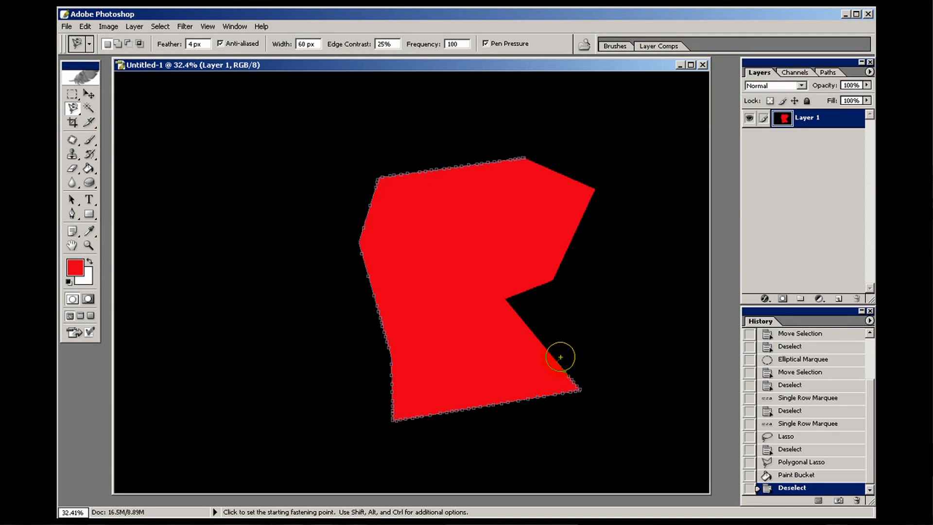
pyautogui.moveTo(542, 328)
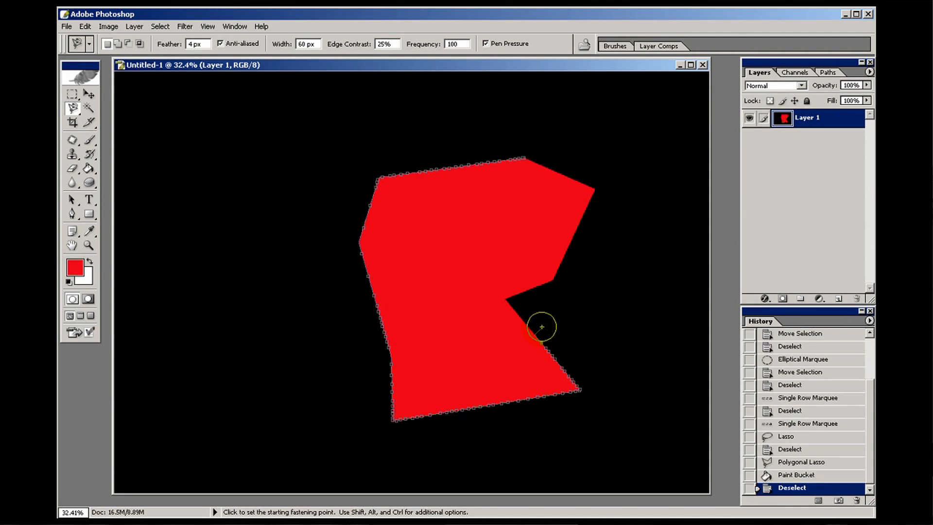
pyautogui.moveTo(518, 306)
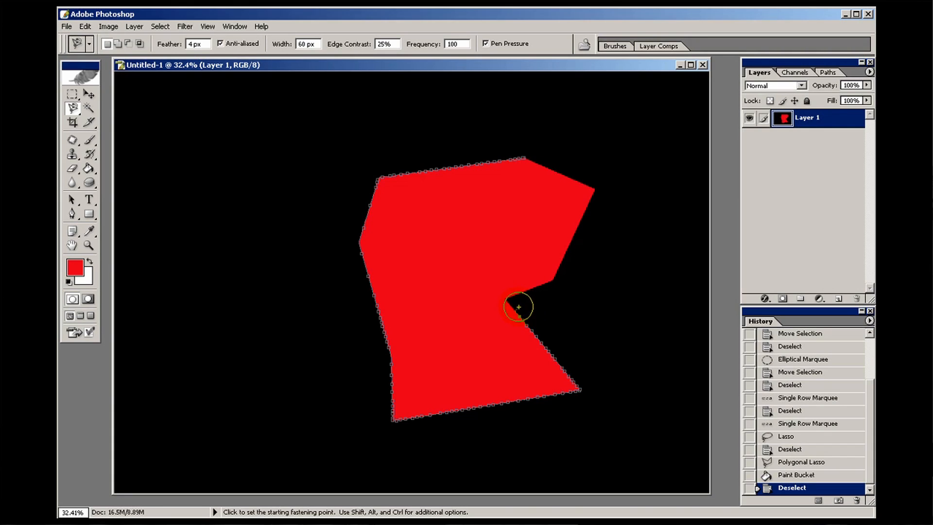
pyautogui.moveTo(551, 280)
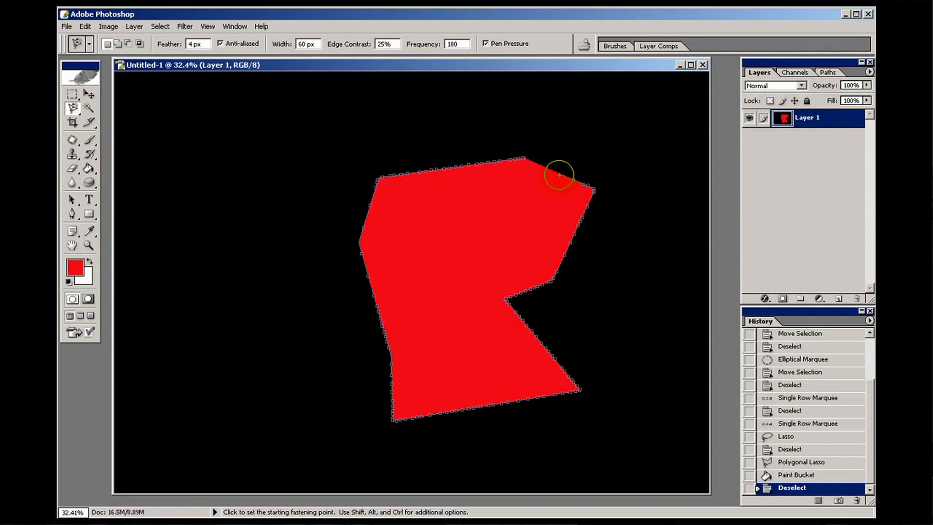
pyautogui.moveTo(523, 155)
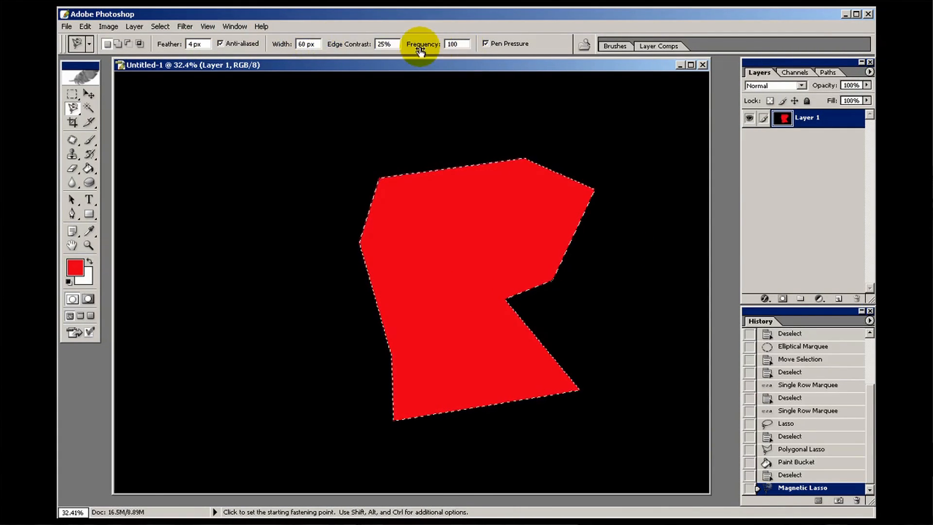
pyautogui.moveTo(424, 43)
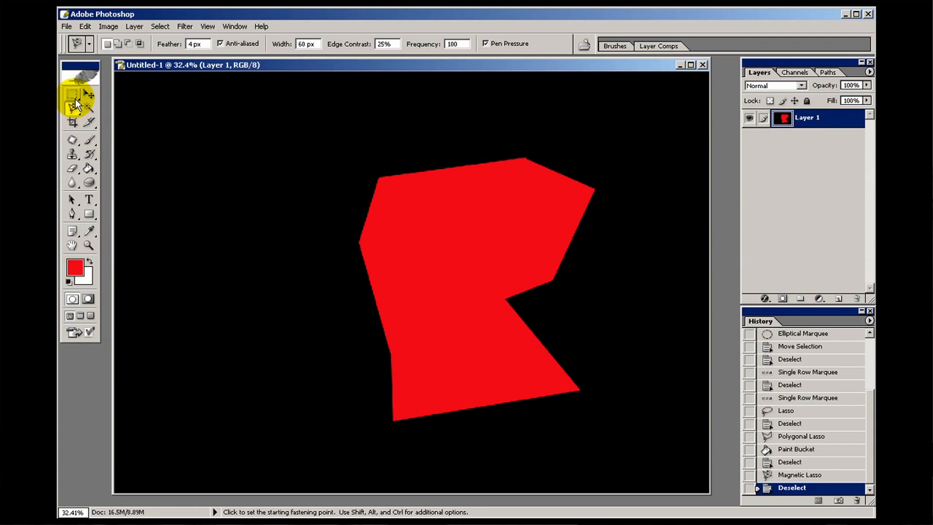
# - Switch to the Rectangular Marquee tool for a rectangular selection
pyautogui.click(72, 95)
pyautogui.write('50')
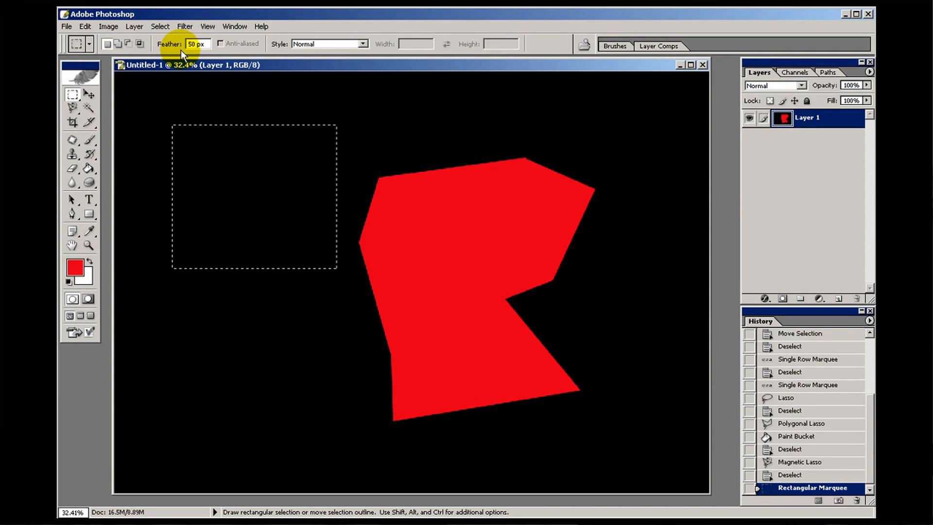
pyautogui.moveTo(265, 224)
pyautogui.write('0')
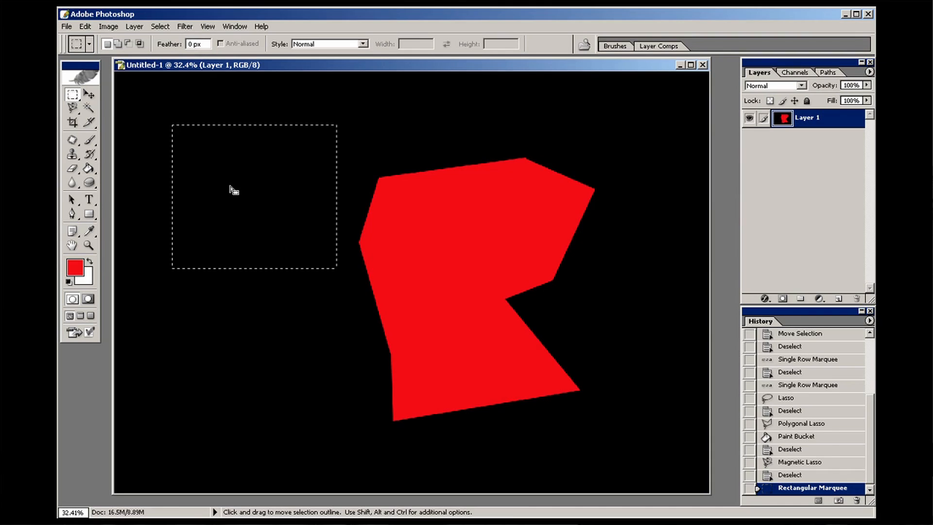
# - Apply a 40-pixel Feather to the rectangular selection via its context menu
pyautogui.rightClick(232, 190)
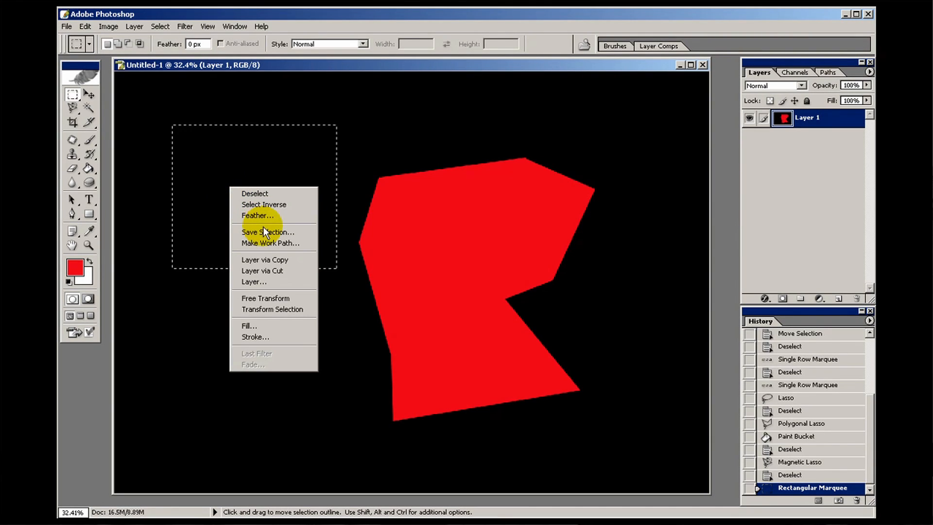
pyautogui.moveTo(258, 216)
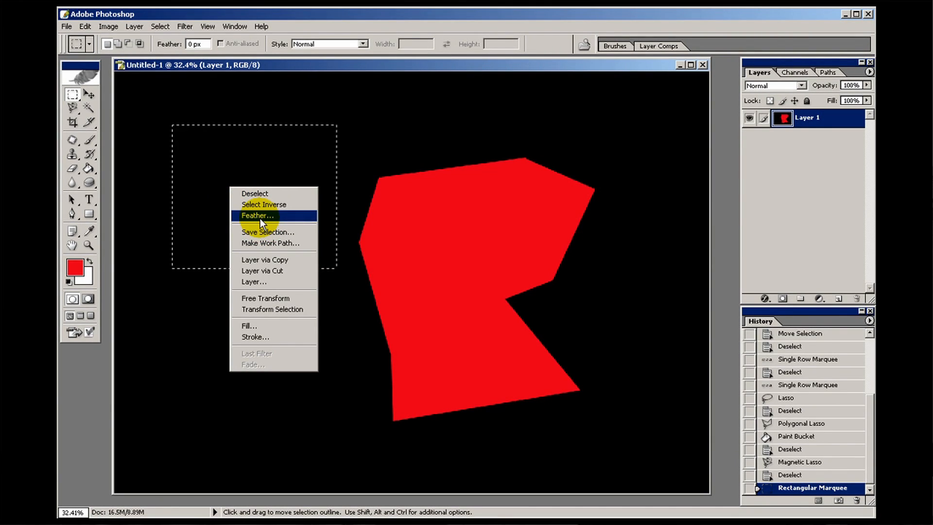
pyautogui.click(256, 216)
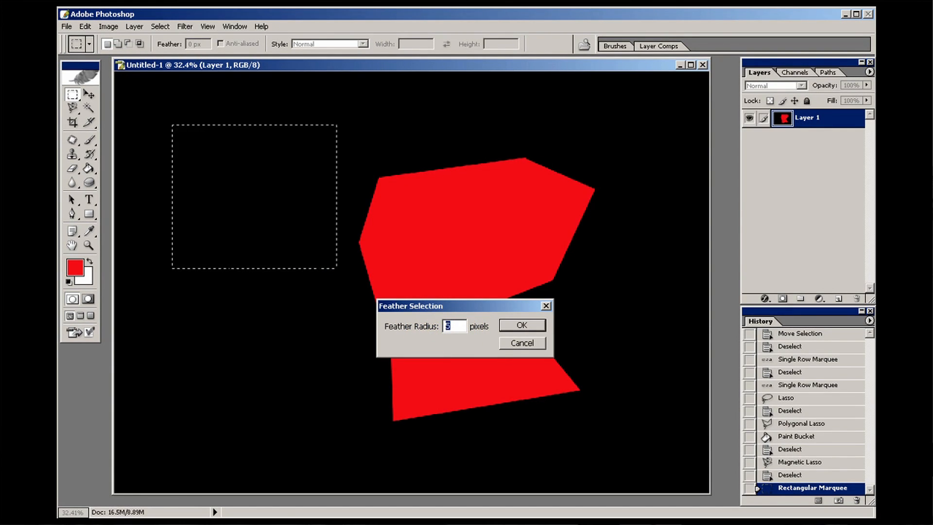
pyautogui.write('40')
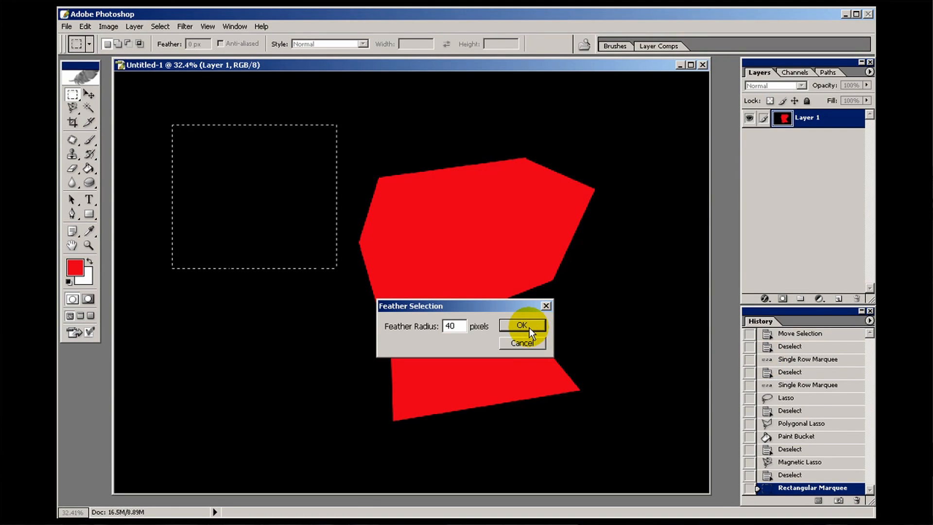
pyautogui.click(522, 324)
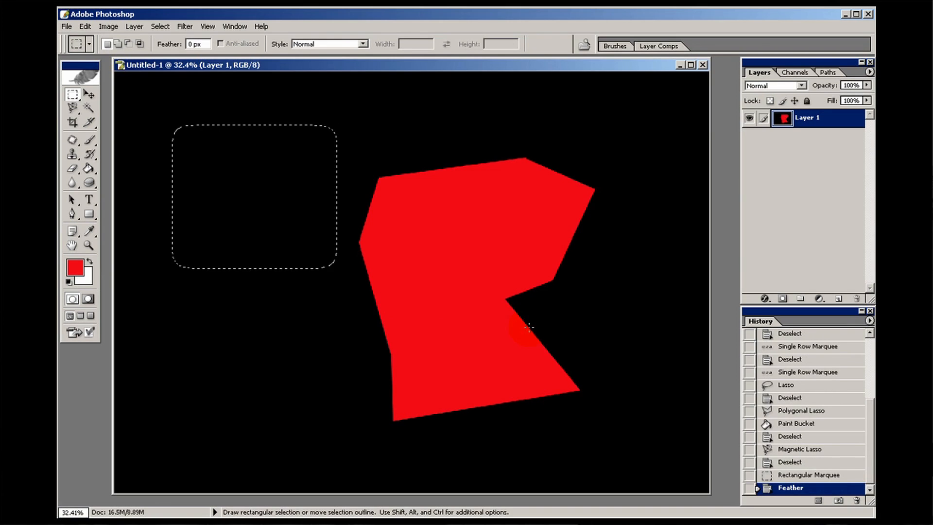